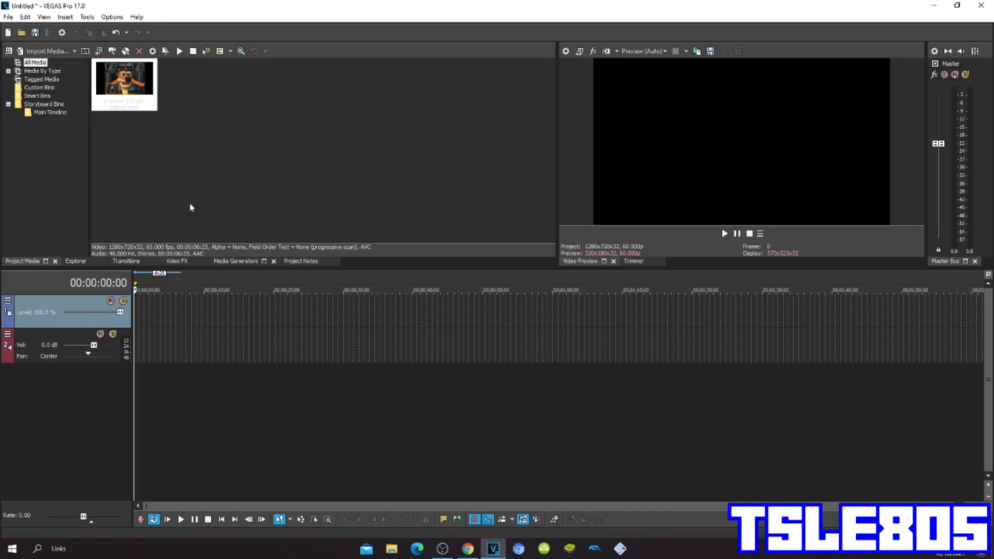
{"action": "mouse_move", "coordinate": [203, 176]}
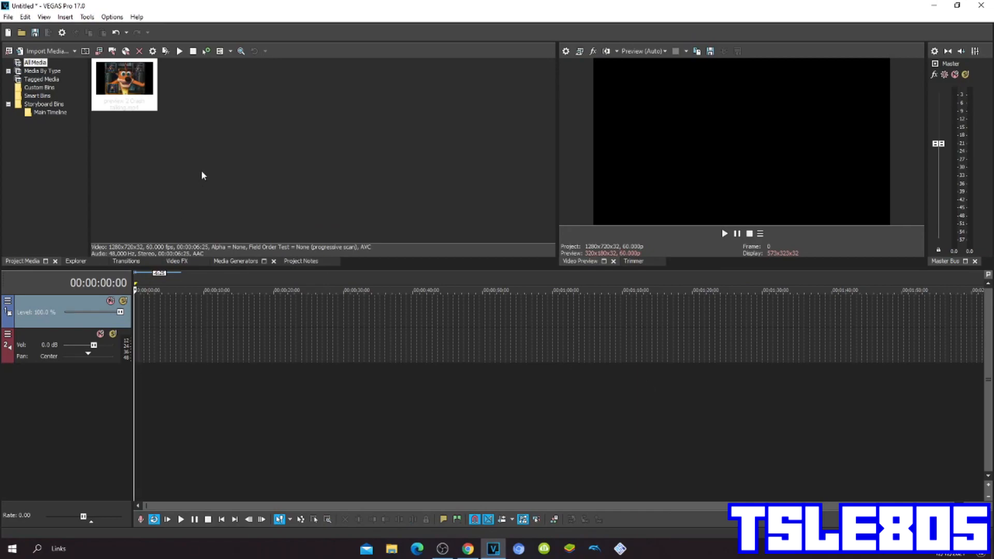
{"action": "mouse_move", "coordinate": [198, 183]}
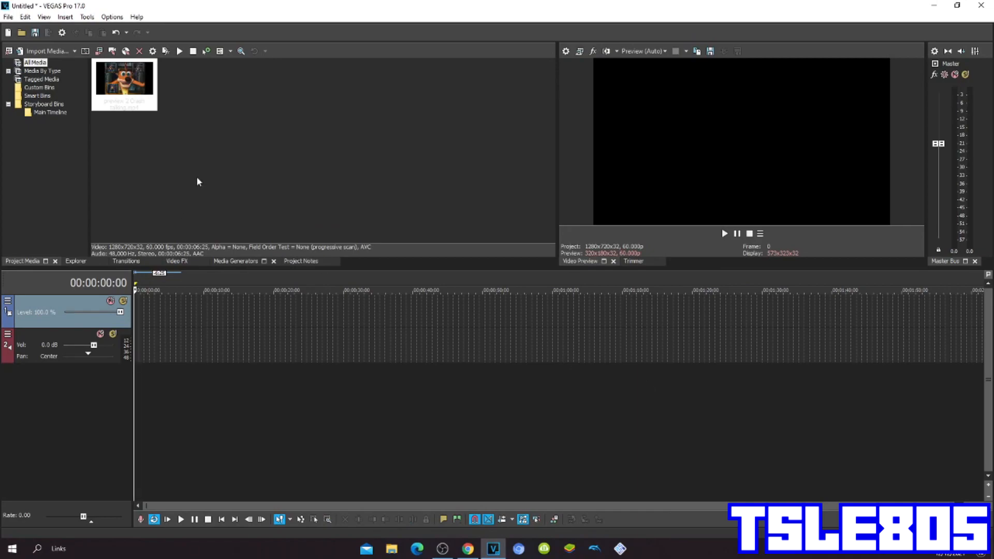
{"action": "mouse_move", "coordinate": [204, 199]}
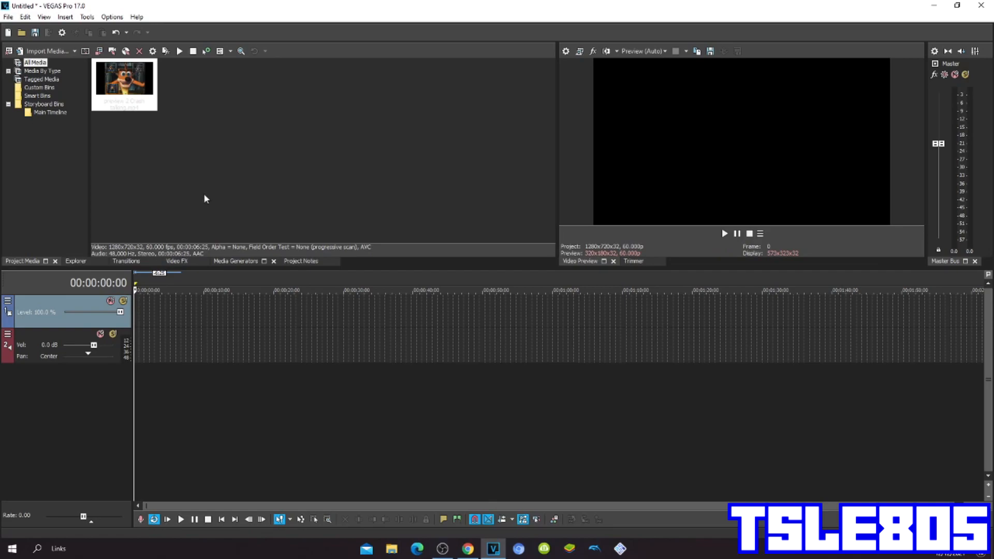
{"action": "mouse_move", "coordinate": [200, 198]}
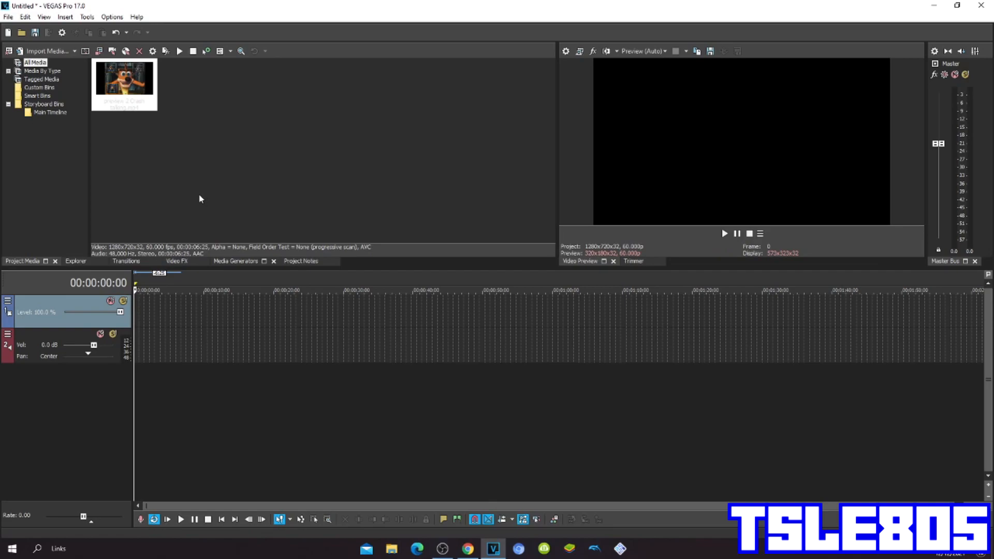
{"action": "mouse_move", "coordinate": [171, 130]}
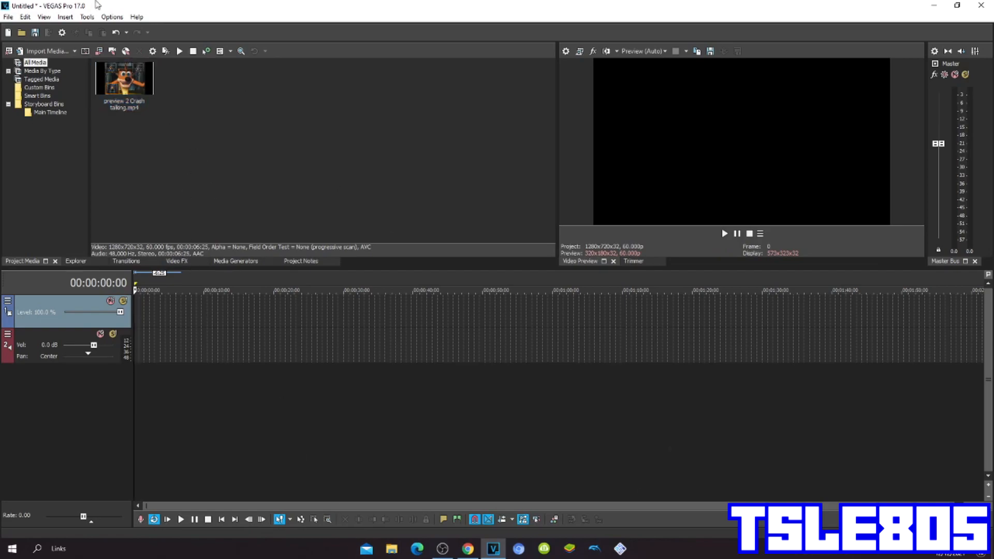
{"action": "mouse_move", "coordinate": [530, 95]}
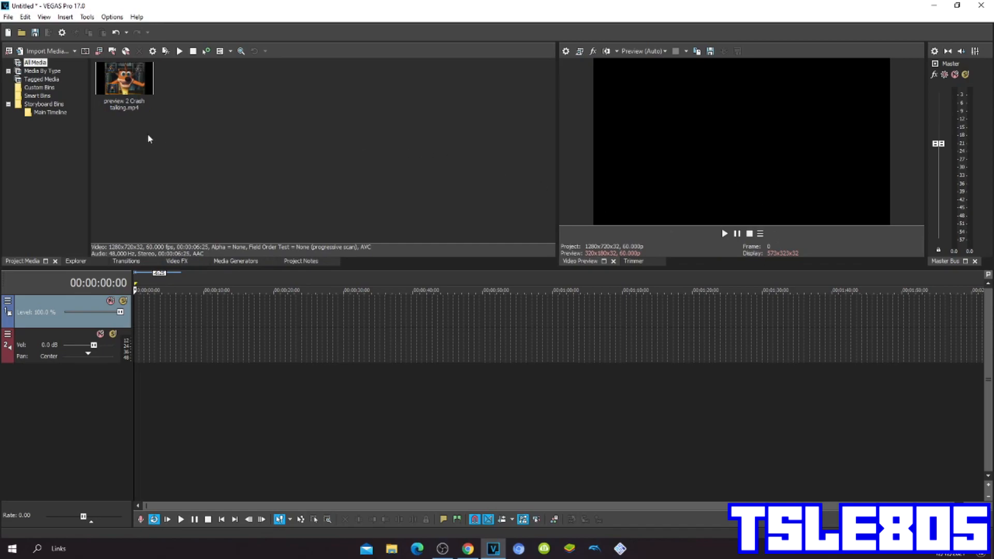
Step: Place preview 2 Crash talking.mp4 from Project Media at the start of the timeline
{"action": "left_click", "coordinate": [123, 78]}
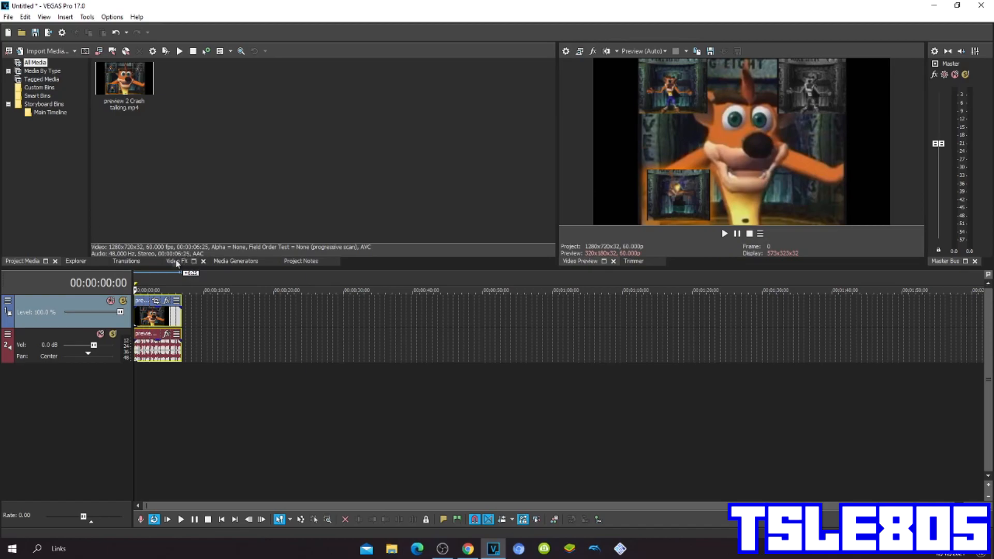
Step: Select HSL Adjust in Video FX and locate its presets for the Crash video event
{"action": "left_click", "coordinate": [176, 261]}
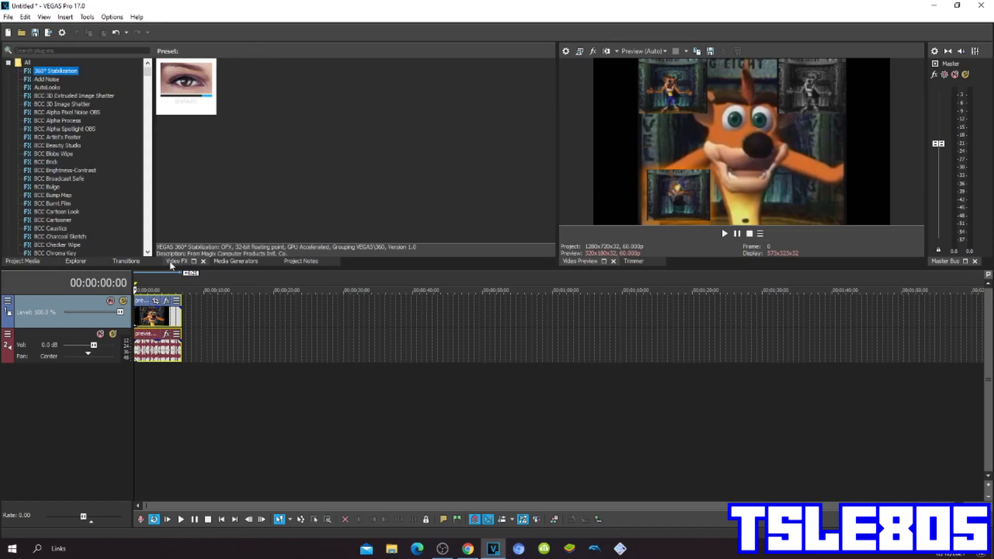
{"action": "scroll", "scroll_direction": "down", "scroll_amount": 3}
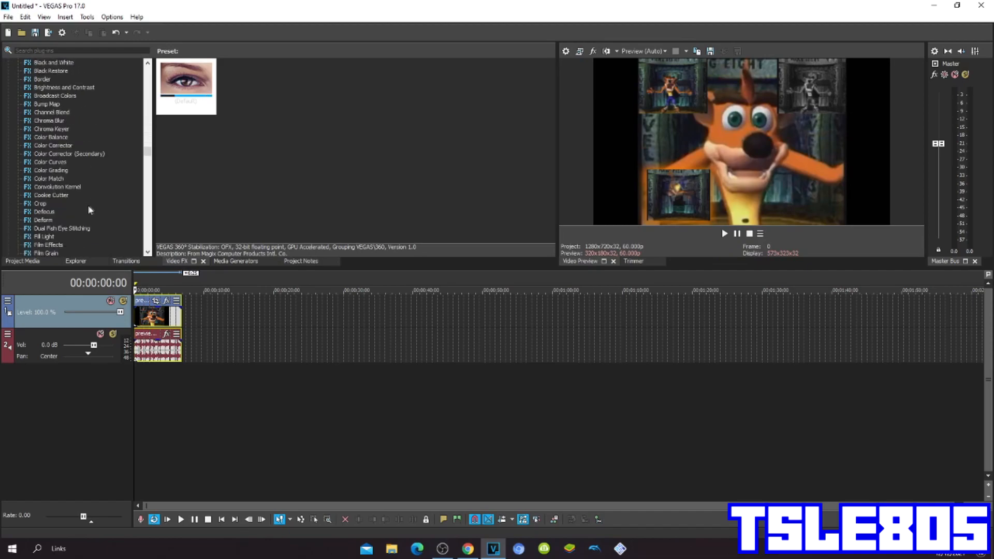
{"action": "left_click", "coordinate": [48, 178]}
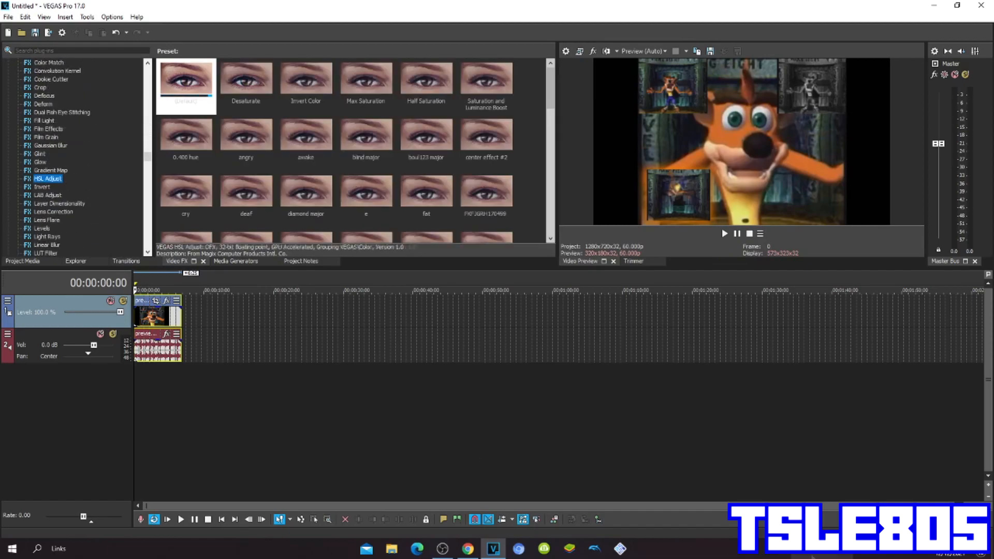
{"action": "scroll", "scroll_direction": "down", "scroll_amount": 3}
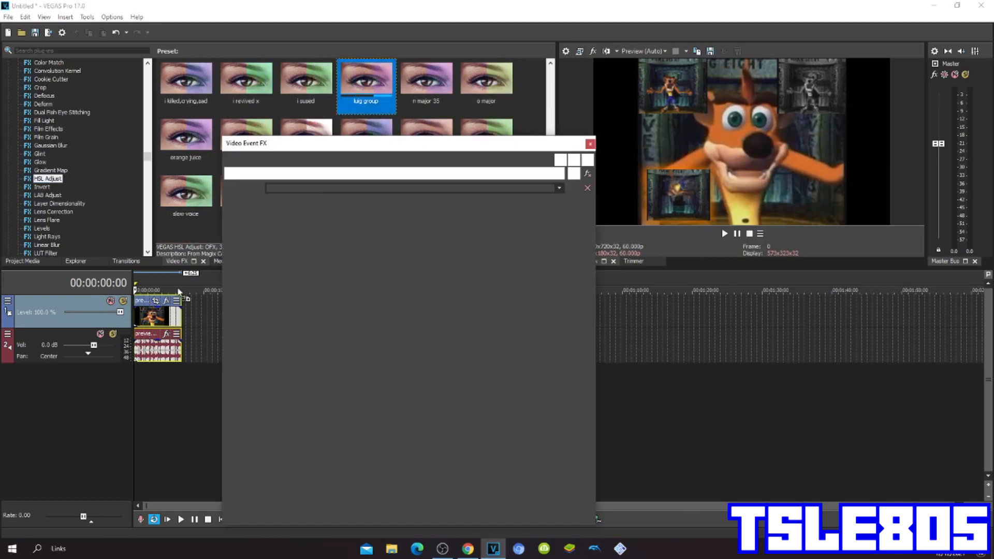
Step: Keep HSL Adjust Add to hue at 0.850 so Crash turns pink, then close the FX window
{"action": "left_click", "coordinate": [365, 76]}
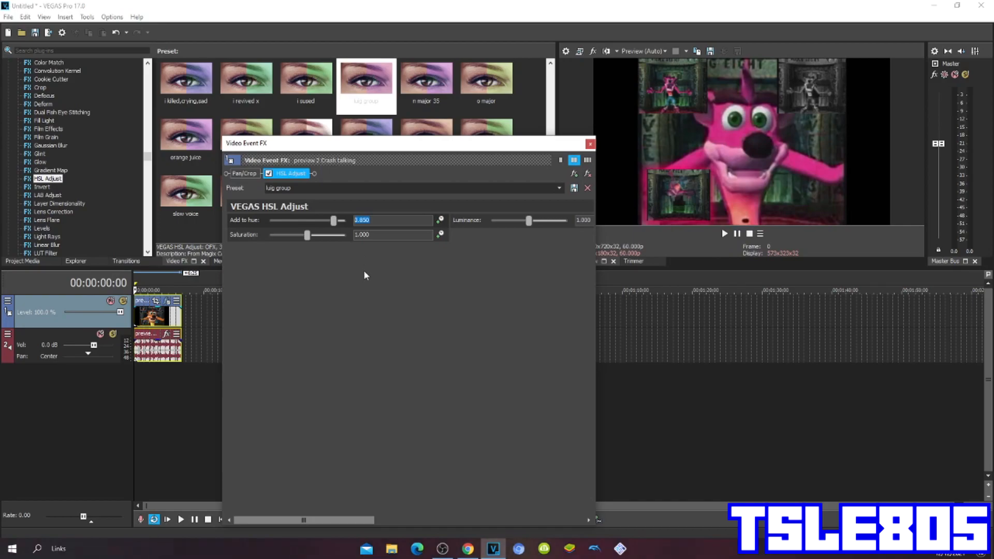
{"action": "left_click", "coordinate": [392, 220]}
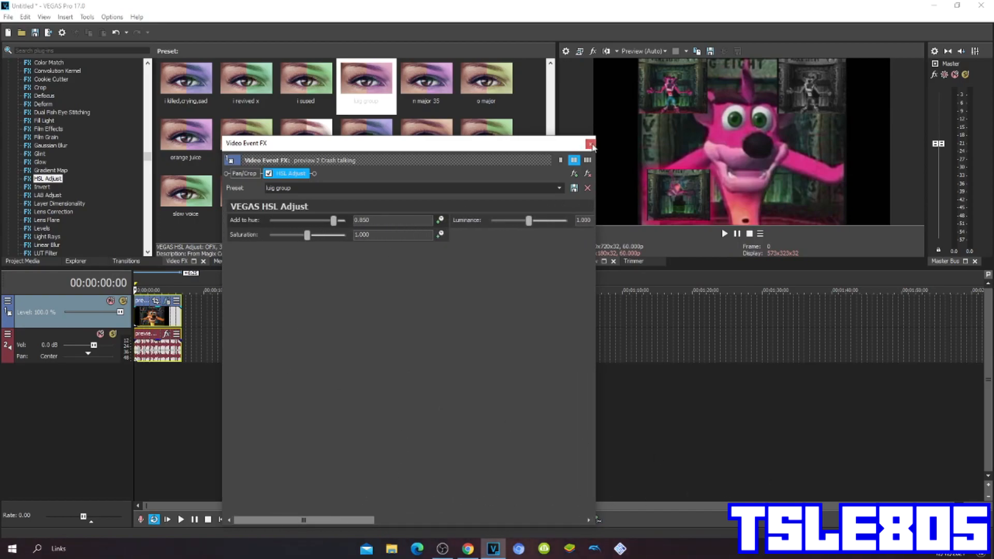
{"action": "left_click", "coordinate": [591, 143]}
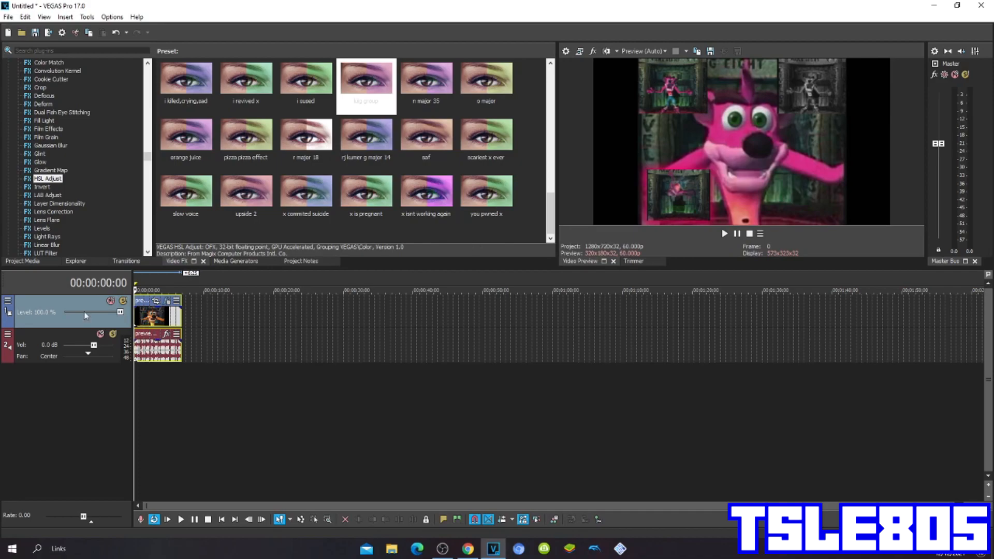
{"action": "double_click", "coordinate": [40, 345]}
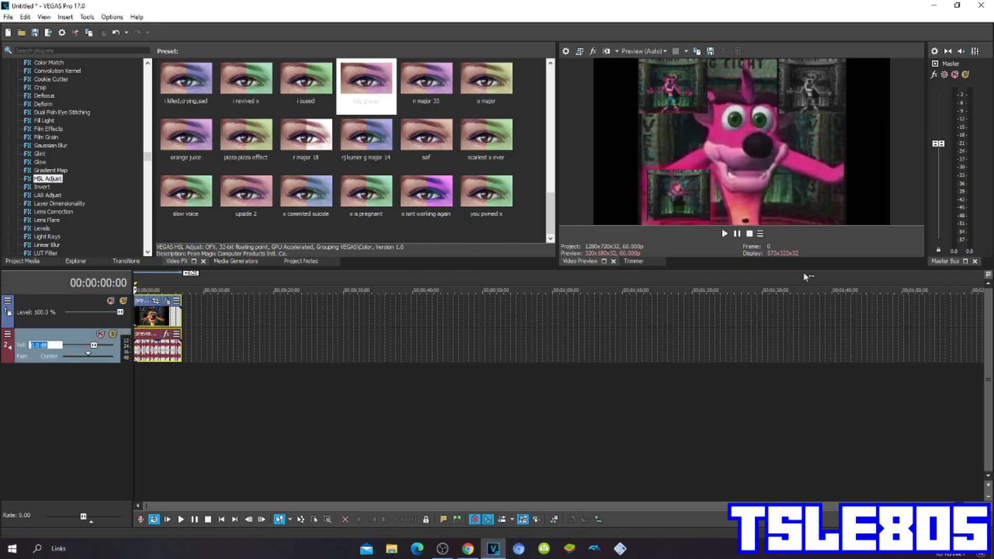
{"action": "right_click", "coordinate": [157, 346]}
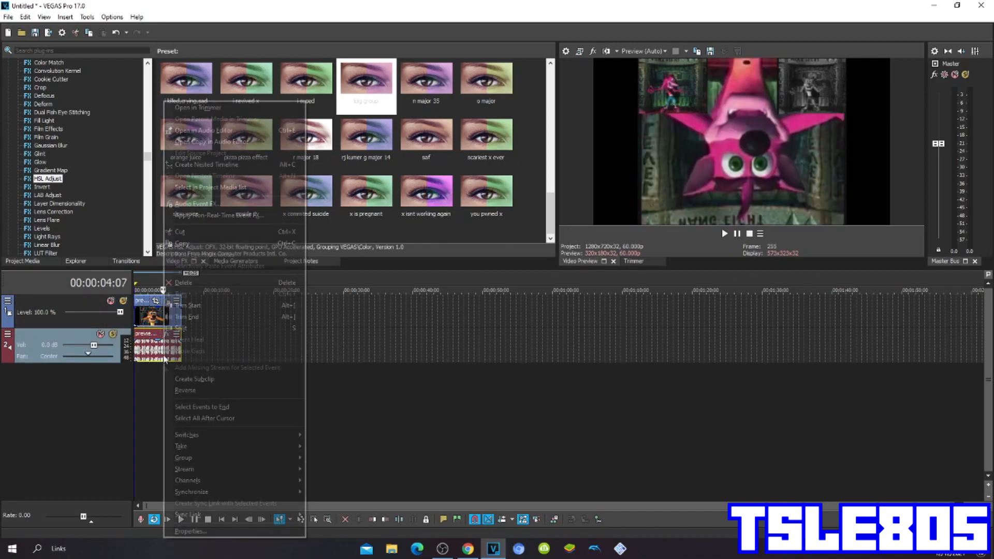
{"action": "left_click", "coordinate": [191, 531]}
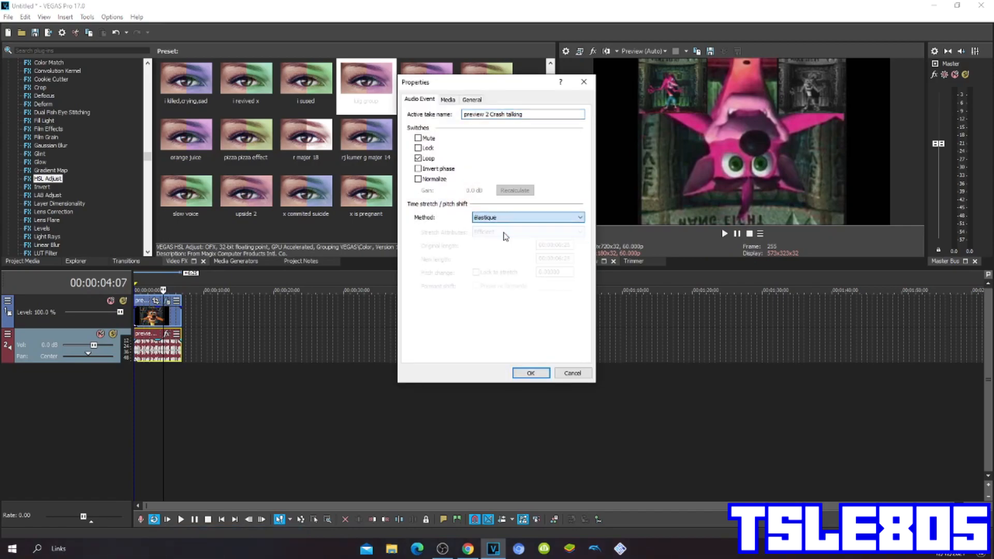
{"action": "left_click", "coordinate": [526, 216]}
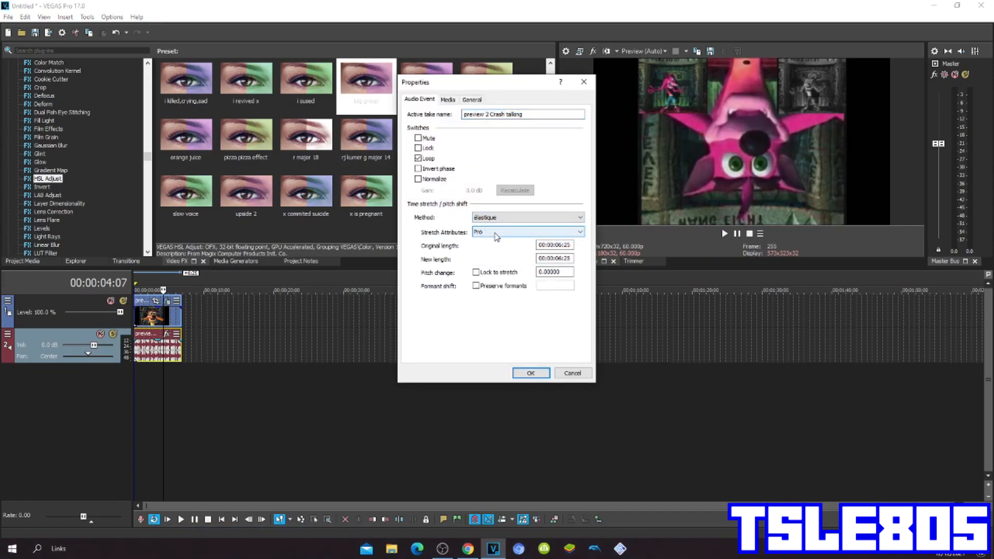
{"action": "left_click", "coordinate": [578, 231]}
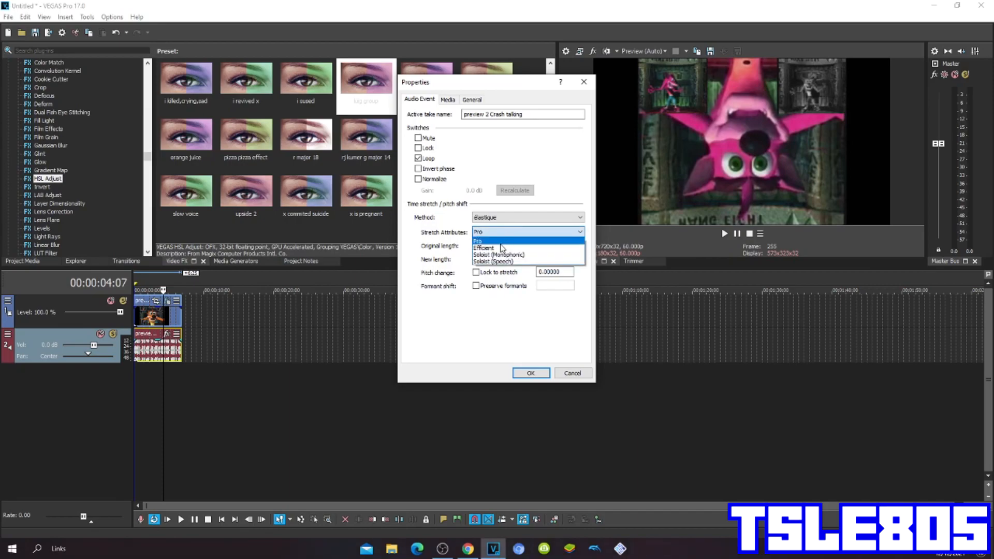
{"action": "left_click", "coordinate": [484, 242]}
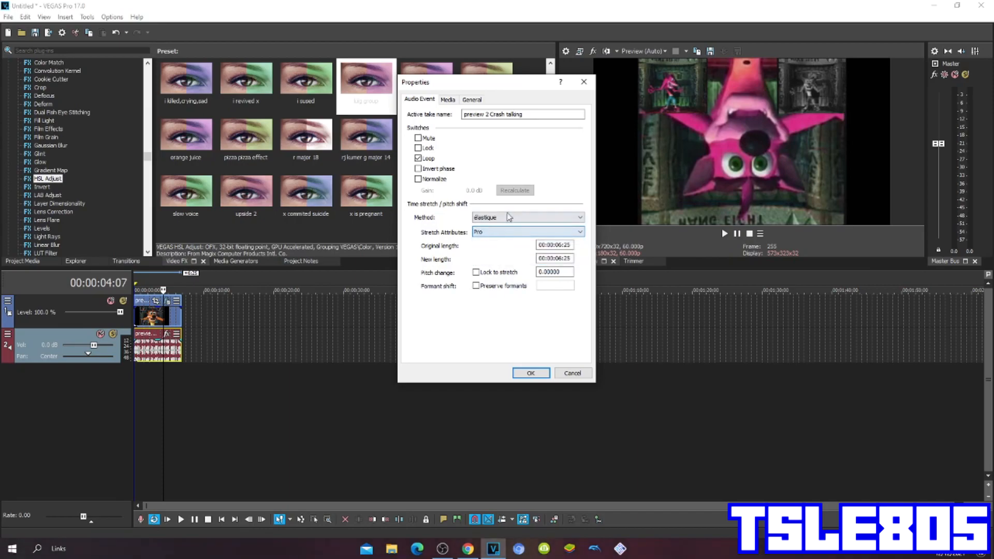
{"action": "left_click", "coordinate": [578, 232]}
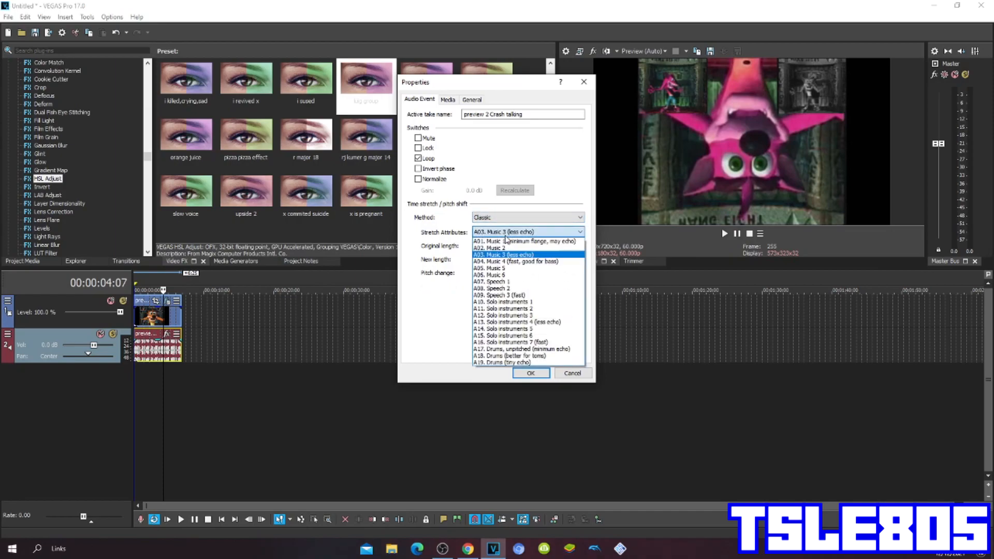
{"action": "left_click", "coordinate": [511, 349]}
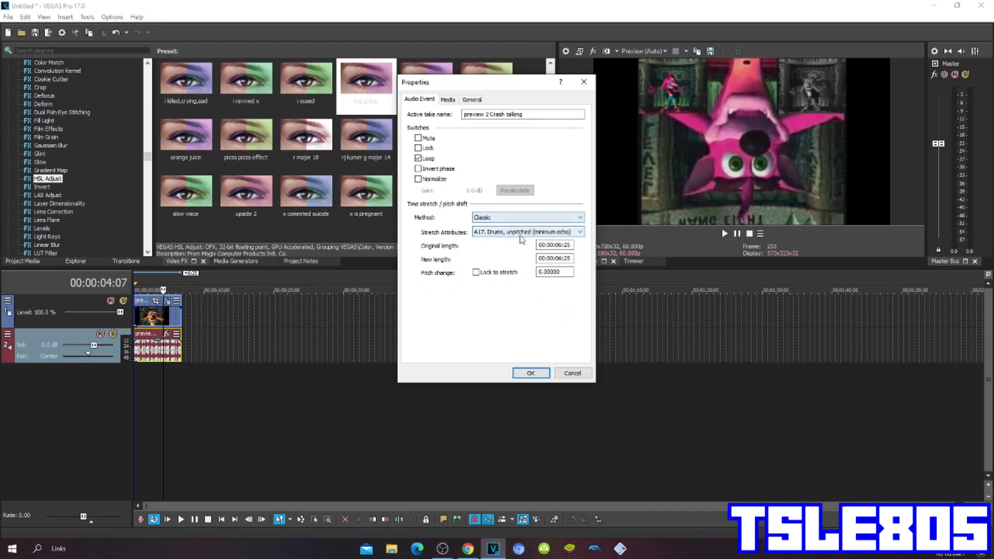
{"action": "left_click", "coordinate": [578, 217]}
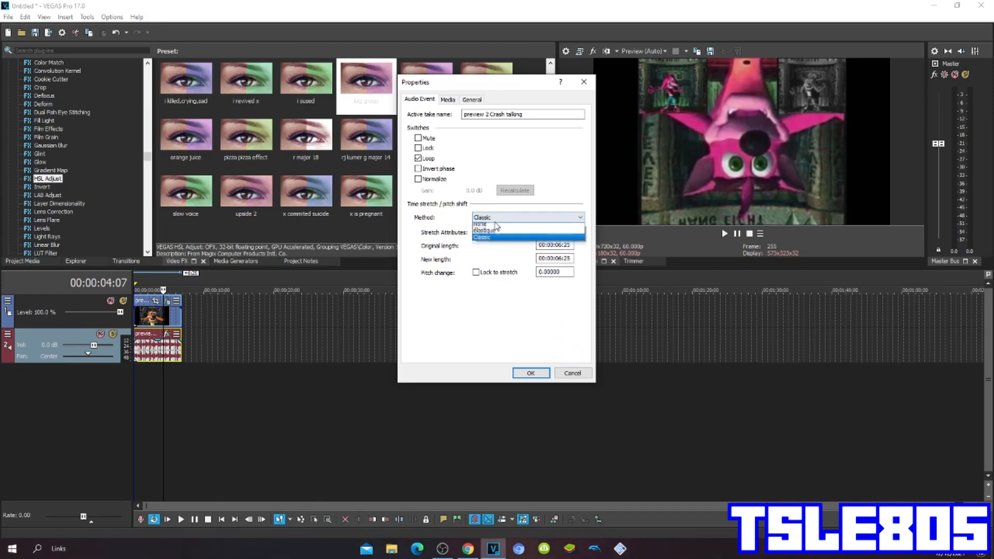
{"action": "left_click", "coordinate": [485, 230]}
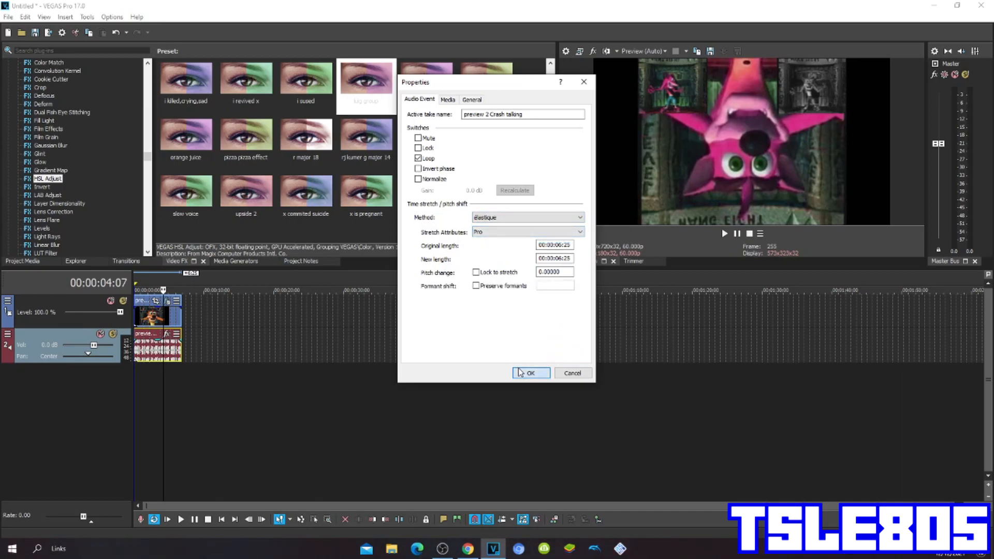
{"action": "left_click", "coordinate": [530, 373]}
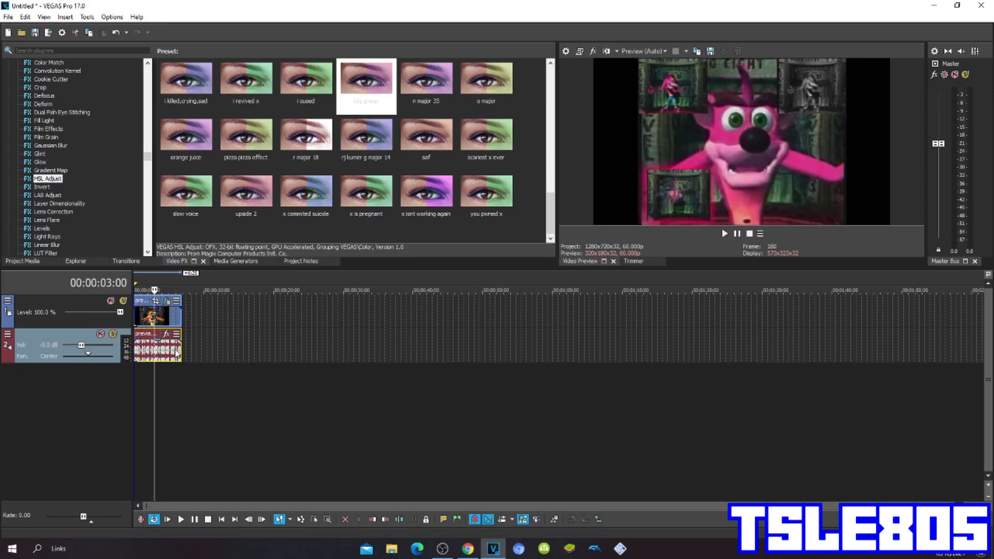
{"action": "mouse_move", "coordinate": [204, 343]}
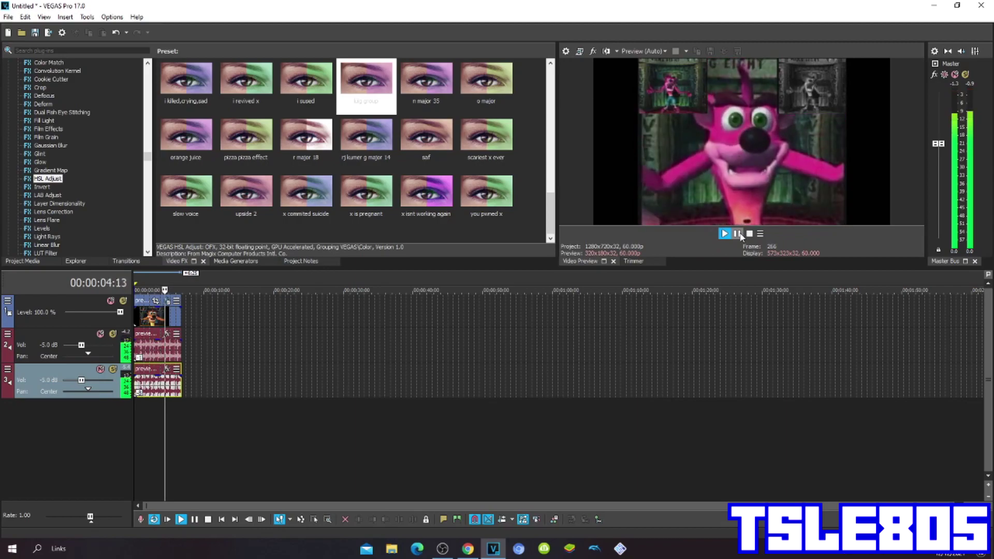
Step: Play the pink Crash clip with both audio tracks to the end, then pause
{"action": "left_click", "coordinate": [724, 233]}
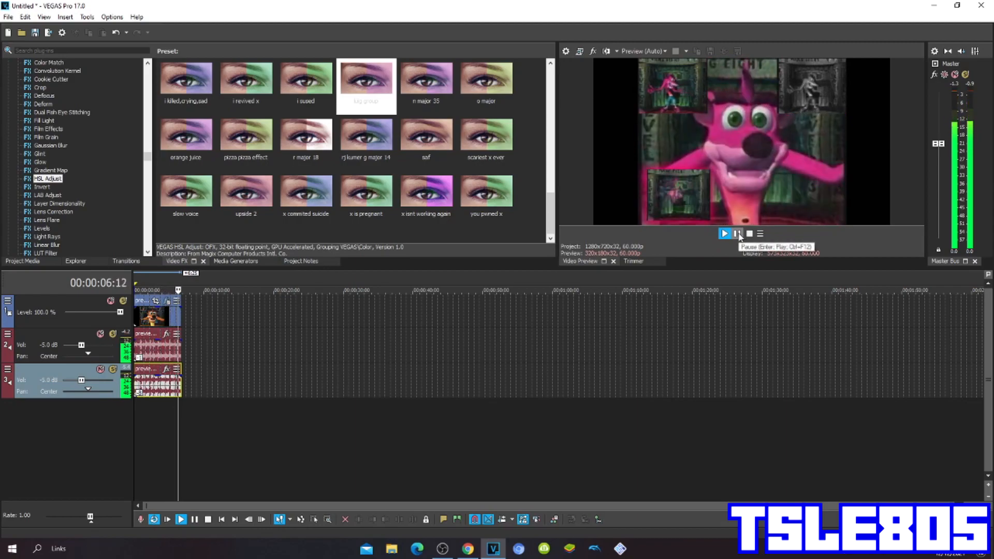
{"action": "left_click", "coordinate": [737, 233]}
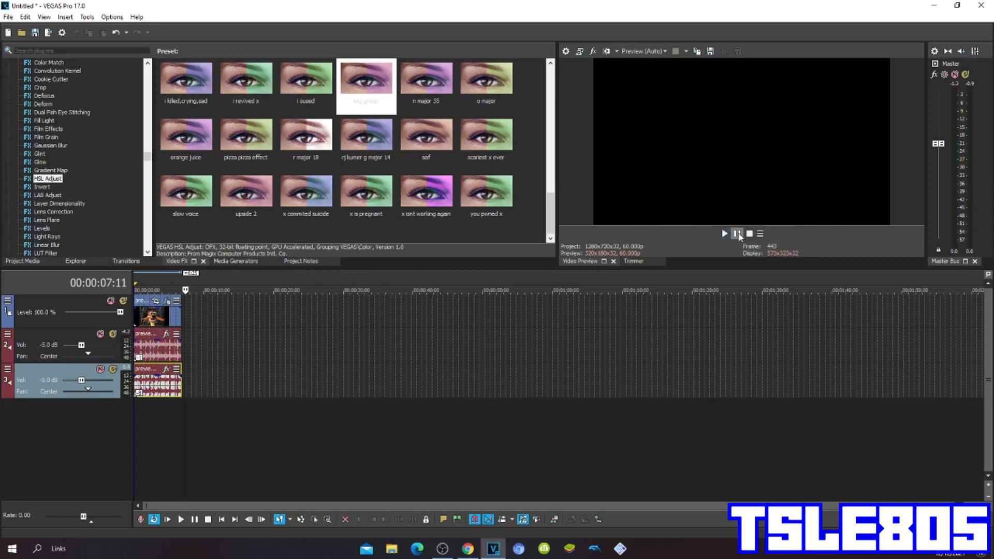
{"action": "mouse_move", "coordinate": [725, 233]}
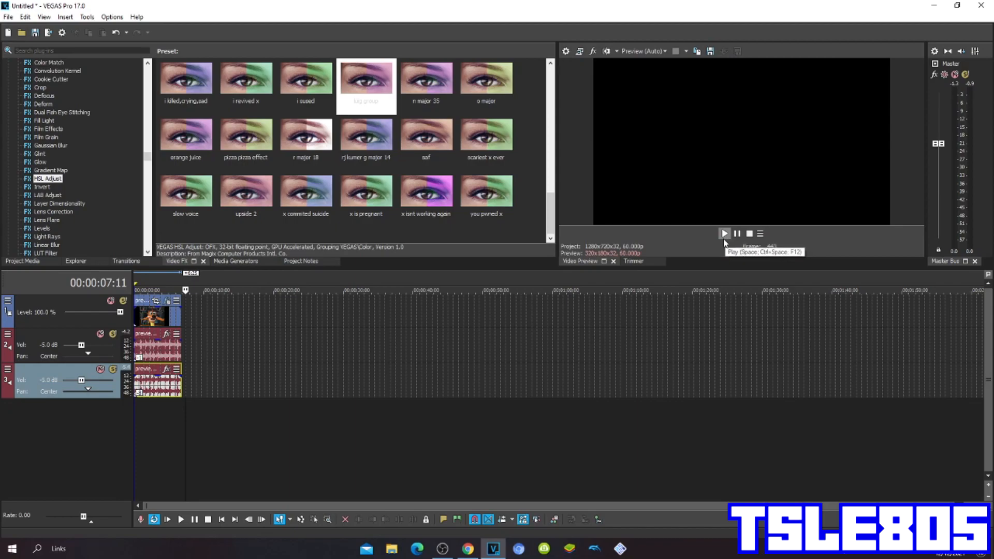